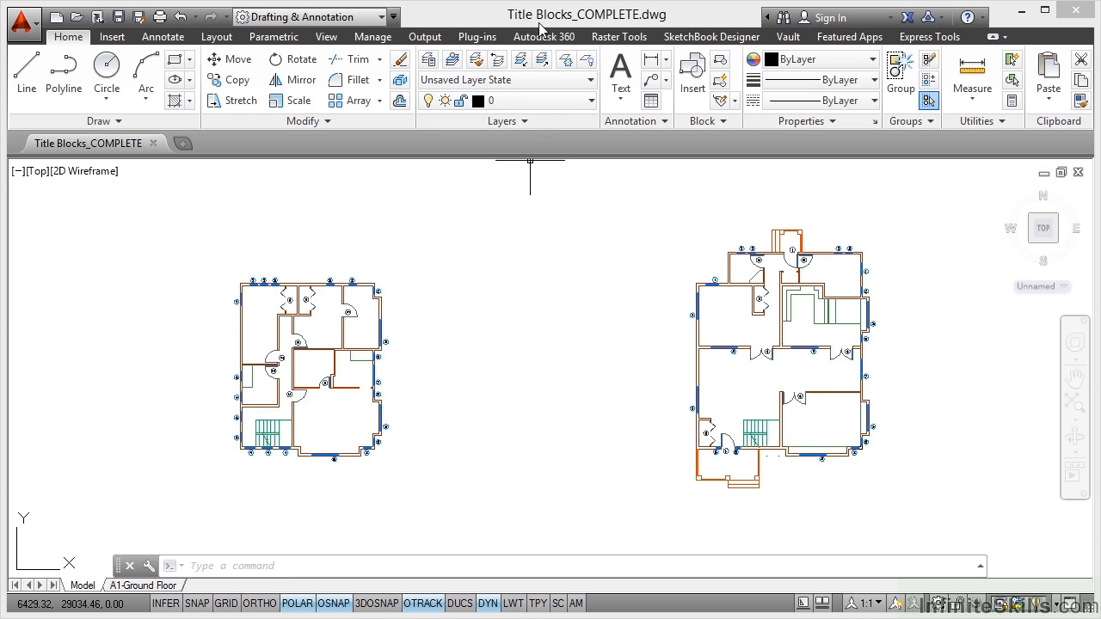
mouse_move(540, 275)
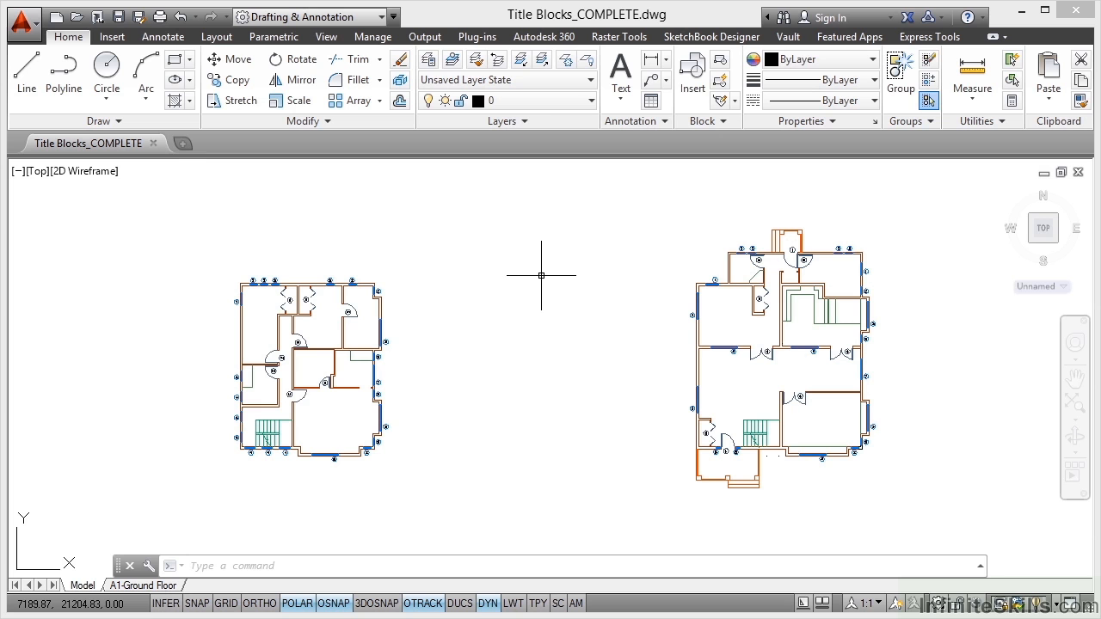
mouse_move(272, 461)
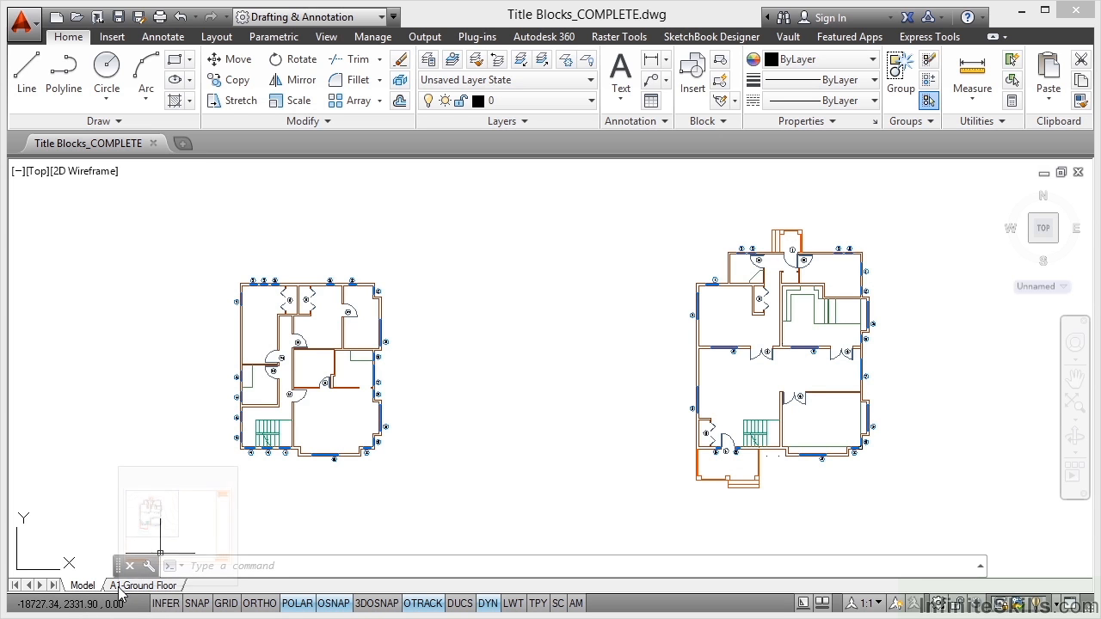
Switch to the A1-Ground Floor layout showing the title block and floor plan viewport
left_click(143, 585)
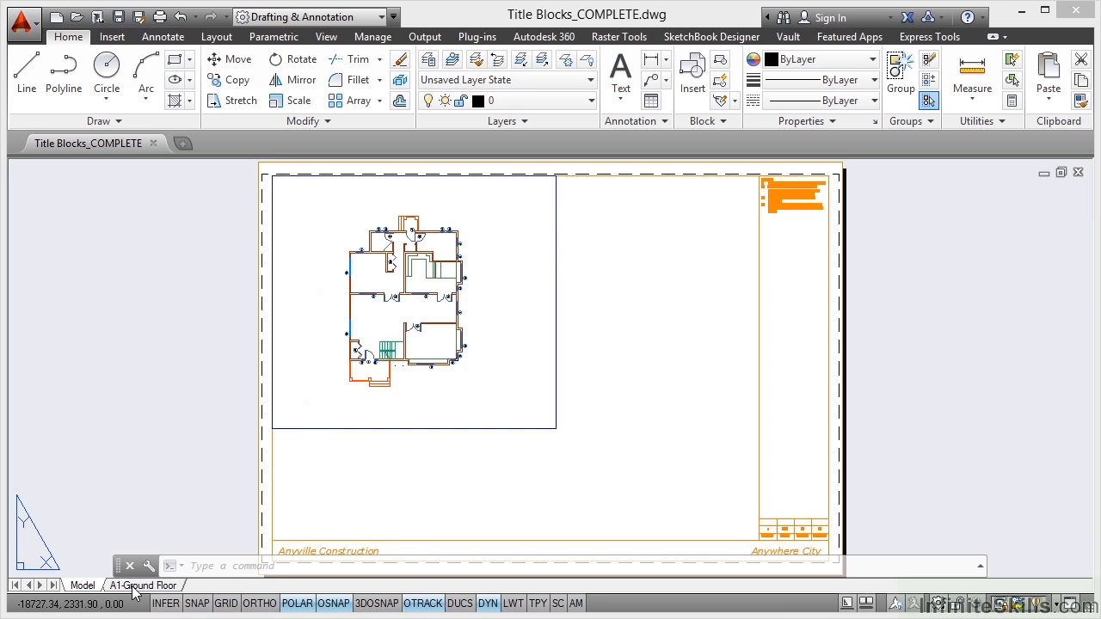
left_click(143, 585)
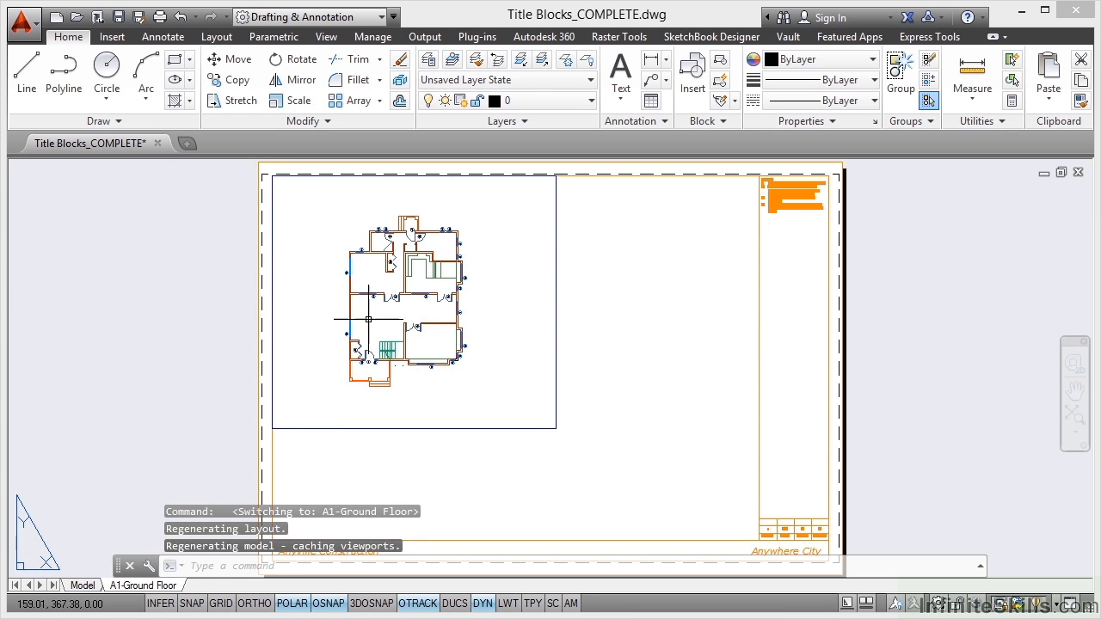
mouse_move(540, 299)
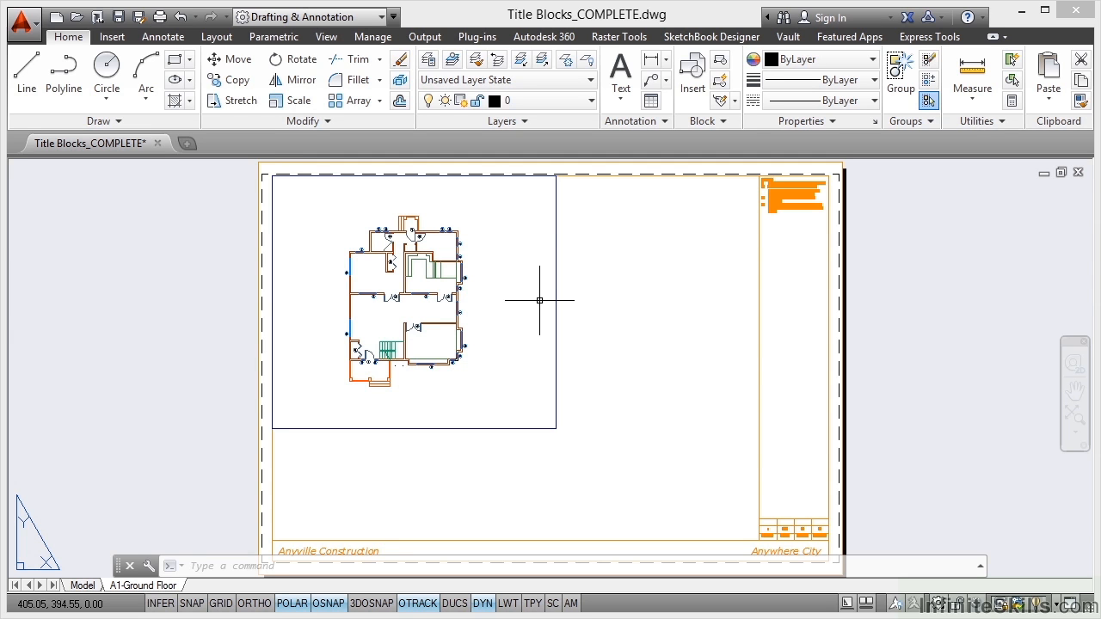
mouse_move(126, 434)
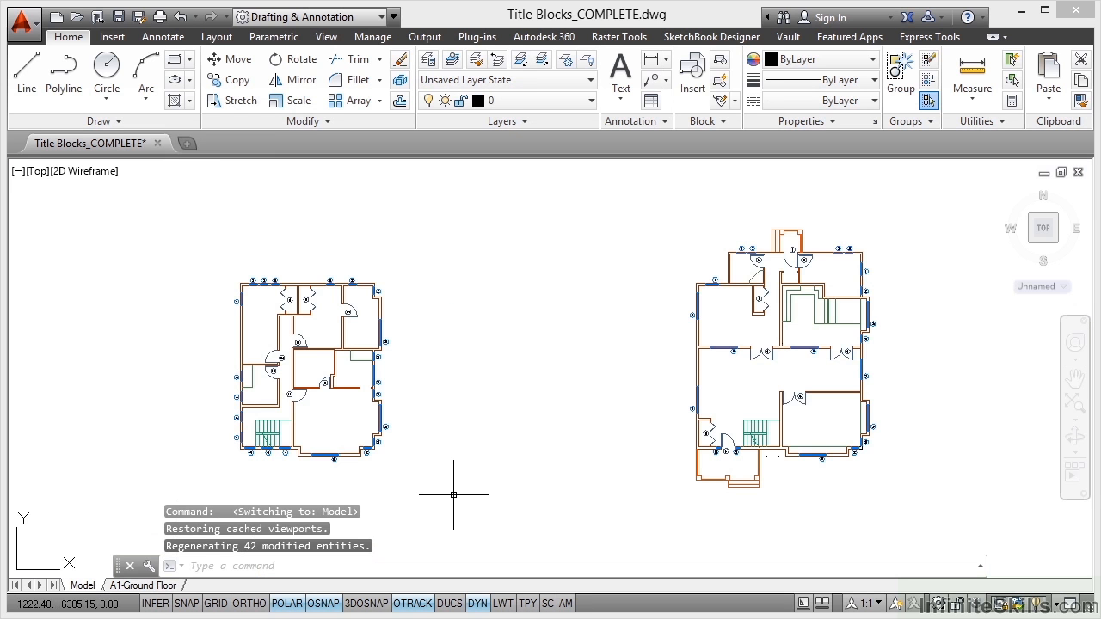
mouse_move(444, 485)
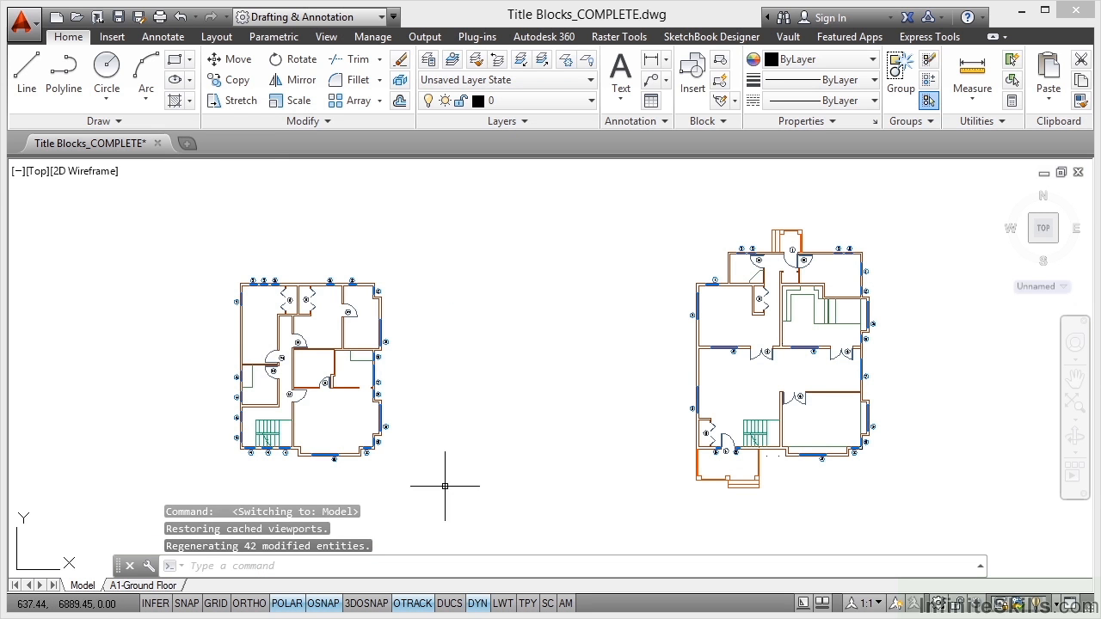
mouse_move(272, 370)
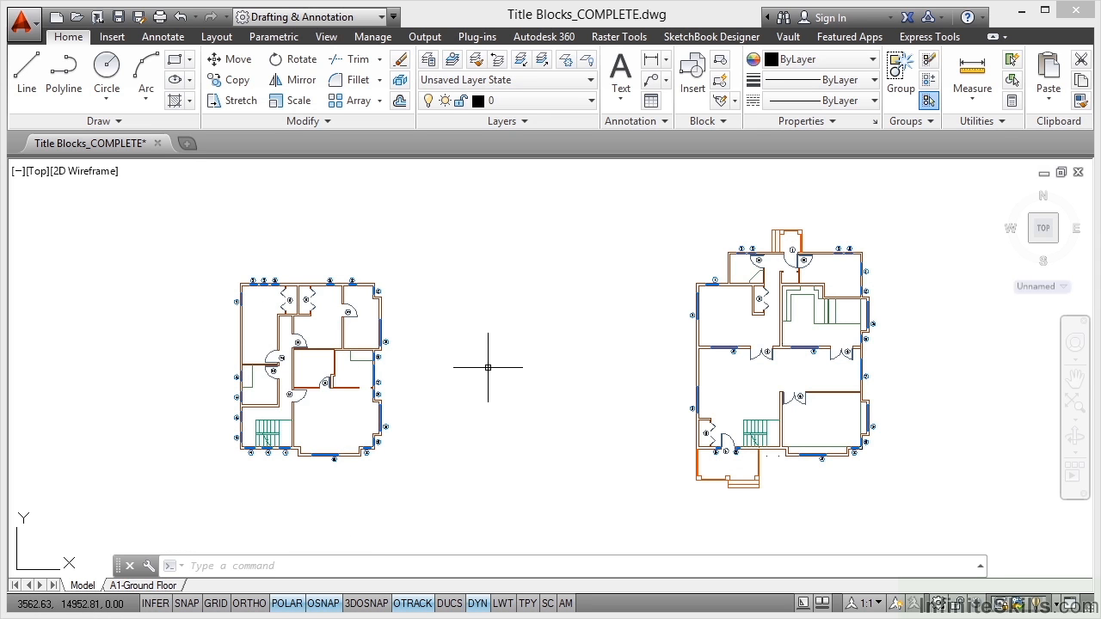
mouse_move(483, 430)
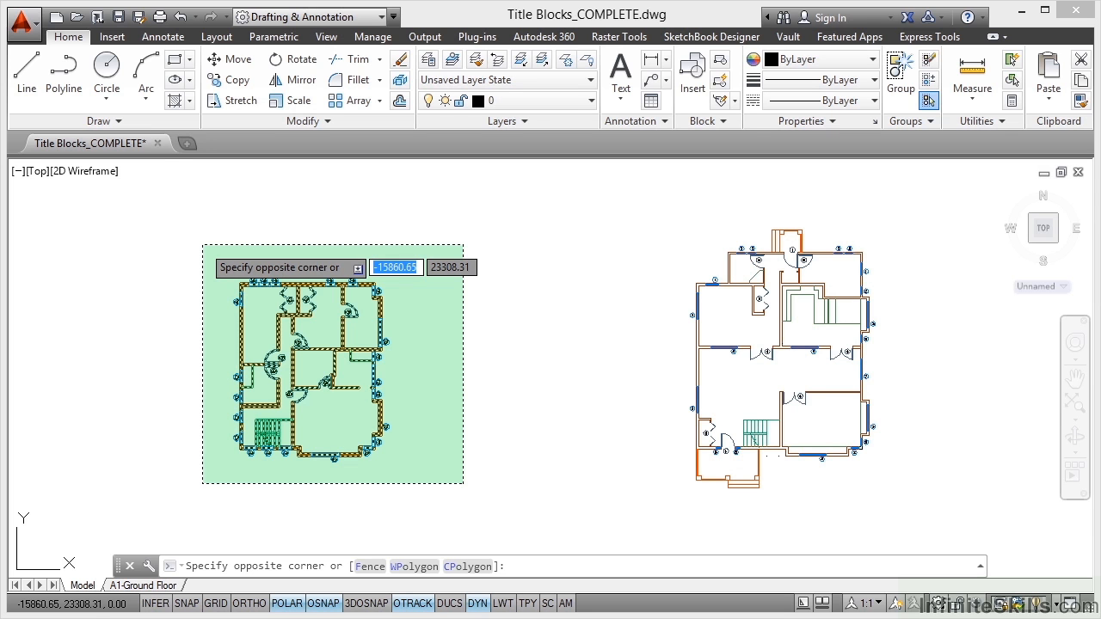
Window-select the left floor plan in model space so it can be erased
left_click(203, 244)
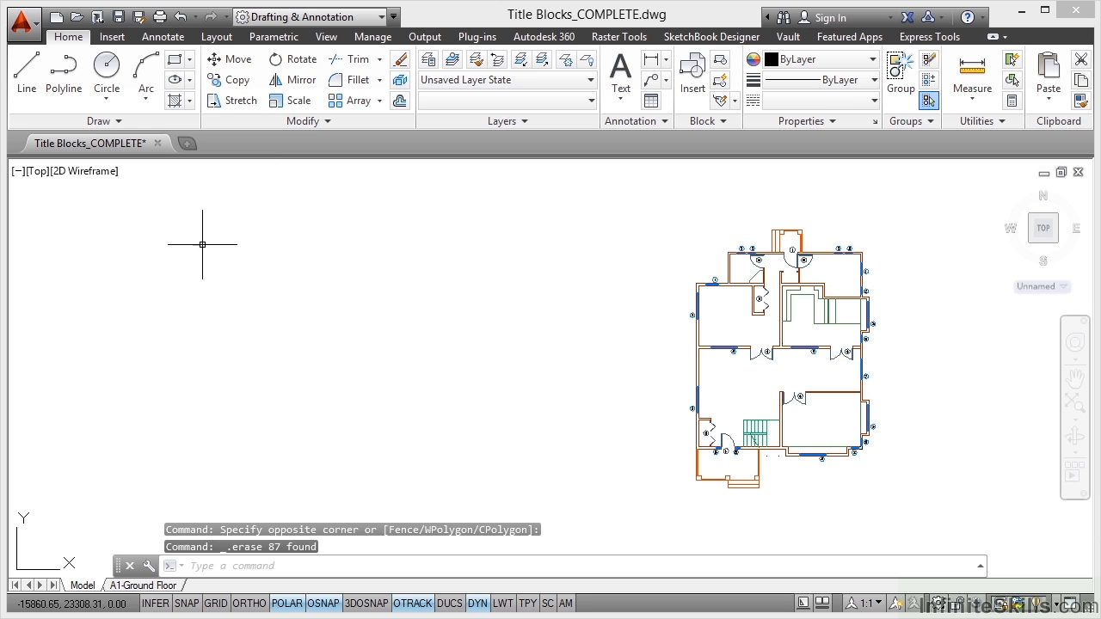
mouse_move(466, 313)
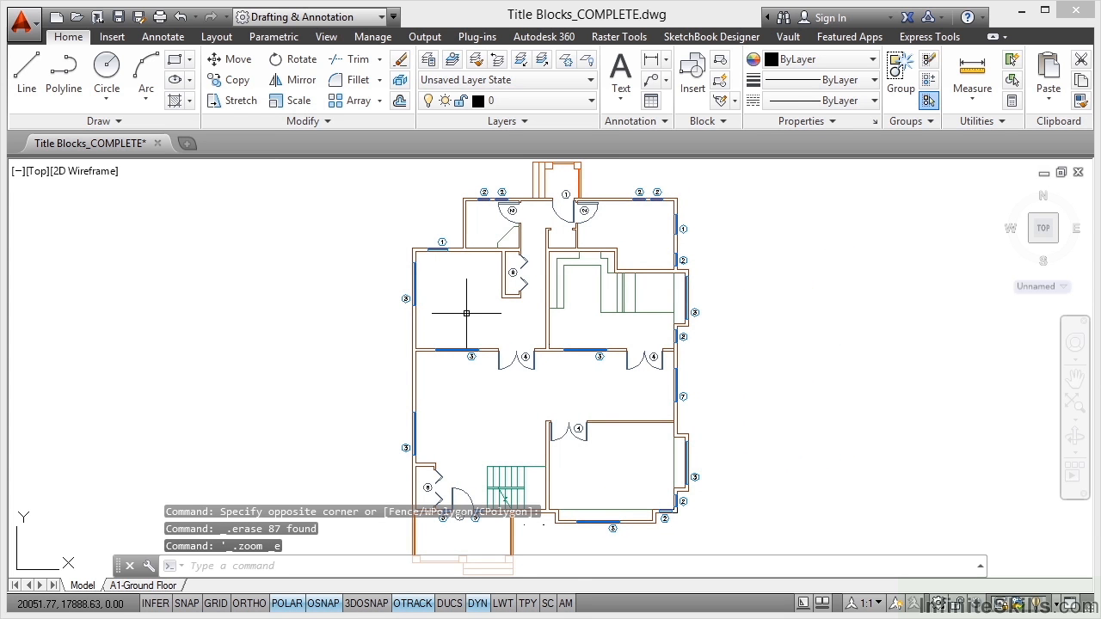
mouse_move(189, 267)
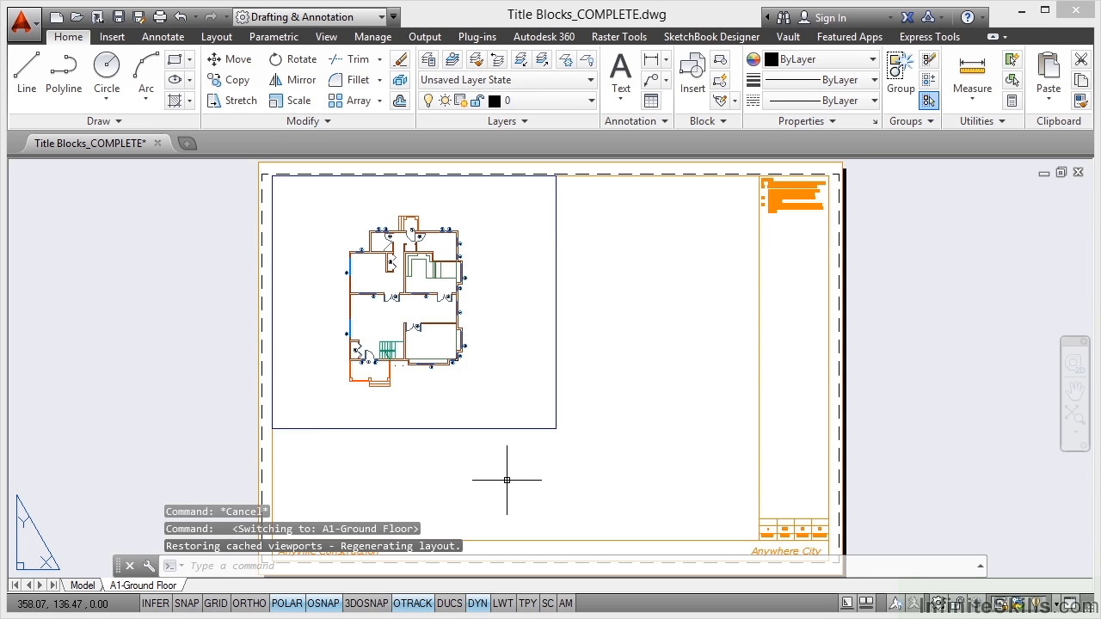
mouse_move(650, 416)
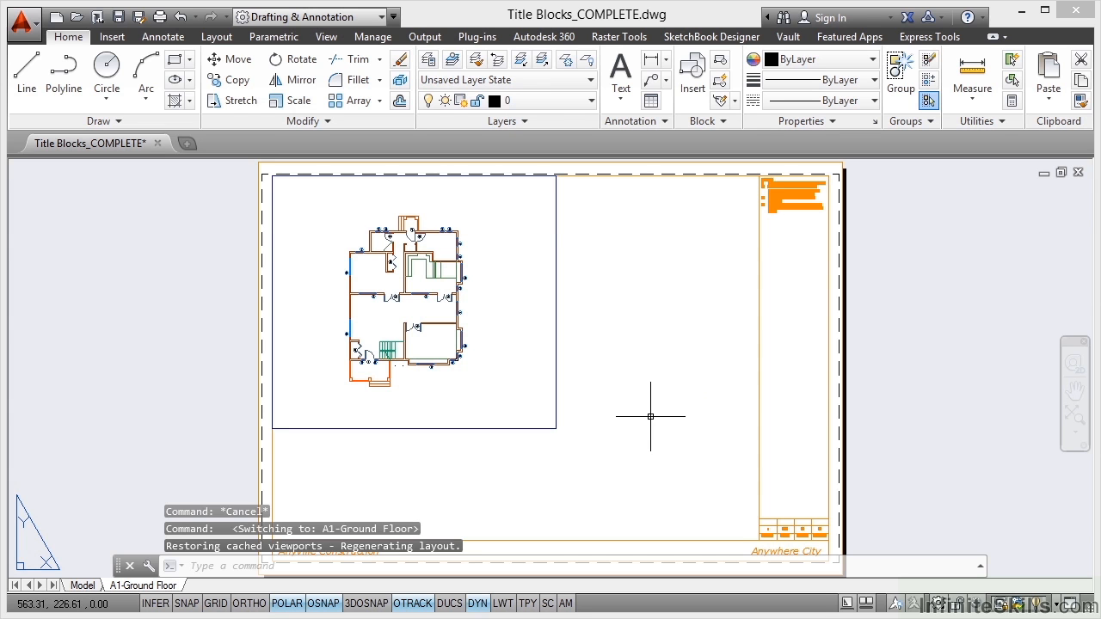
mouse_move(649, 396)
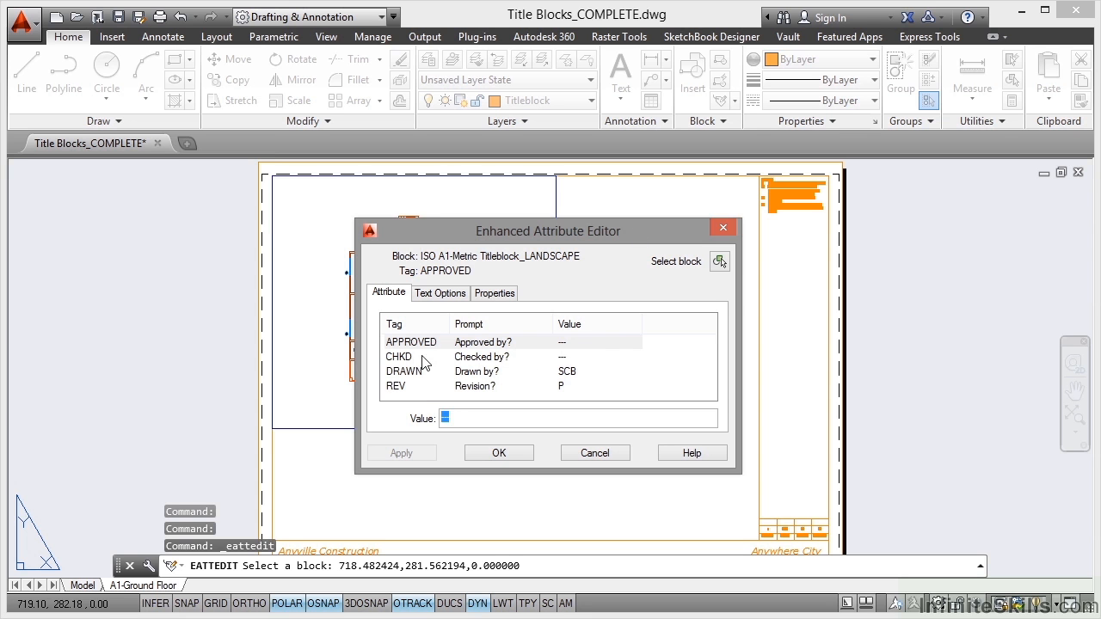
mouse_move(413, 379)
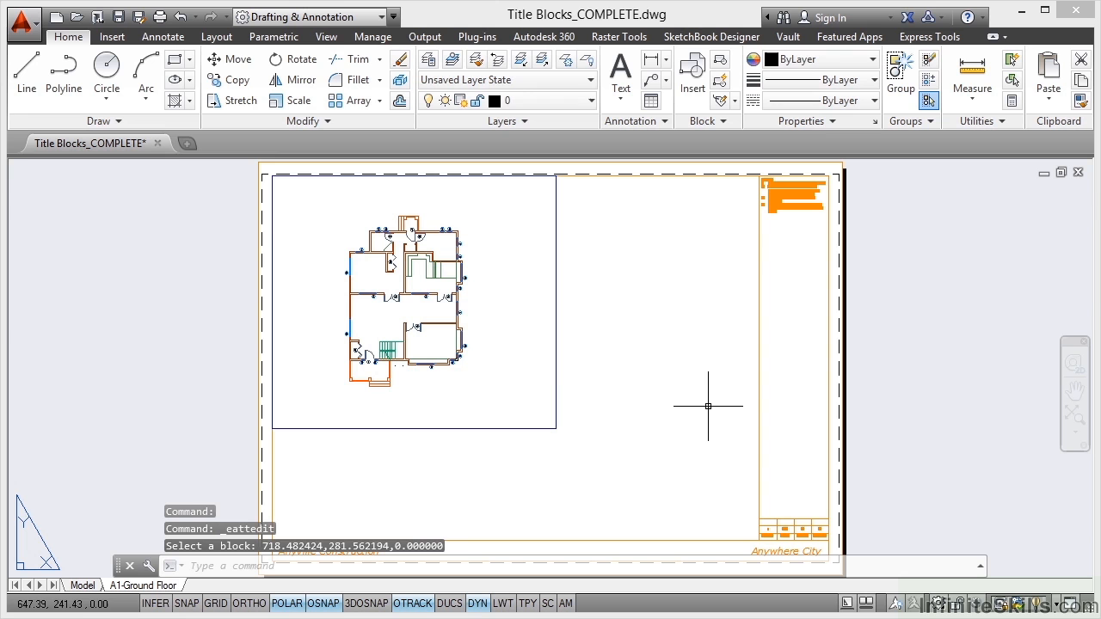
mouse_move(499, 314)
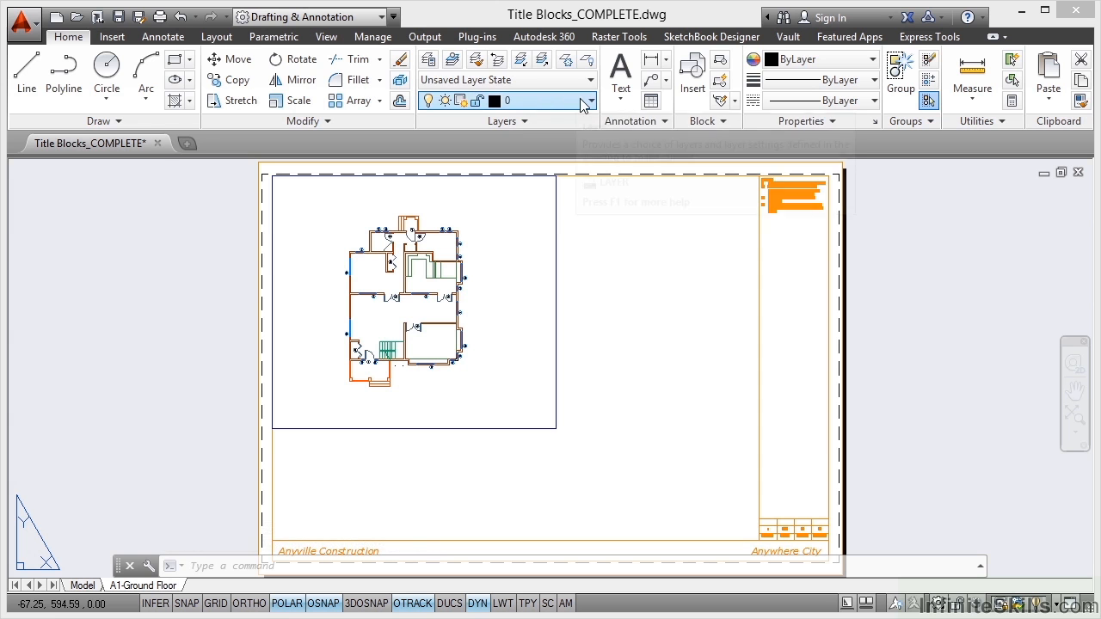
left_click(590, 99)
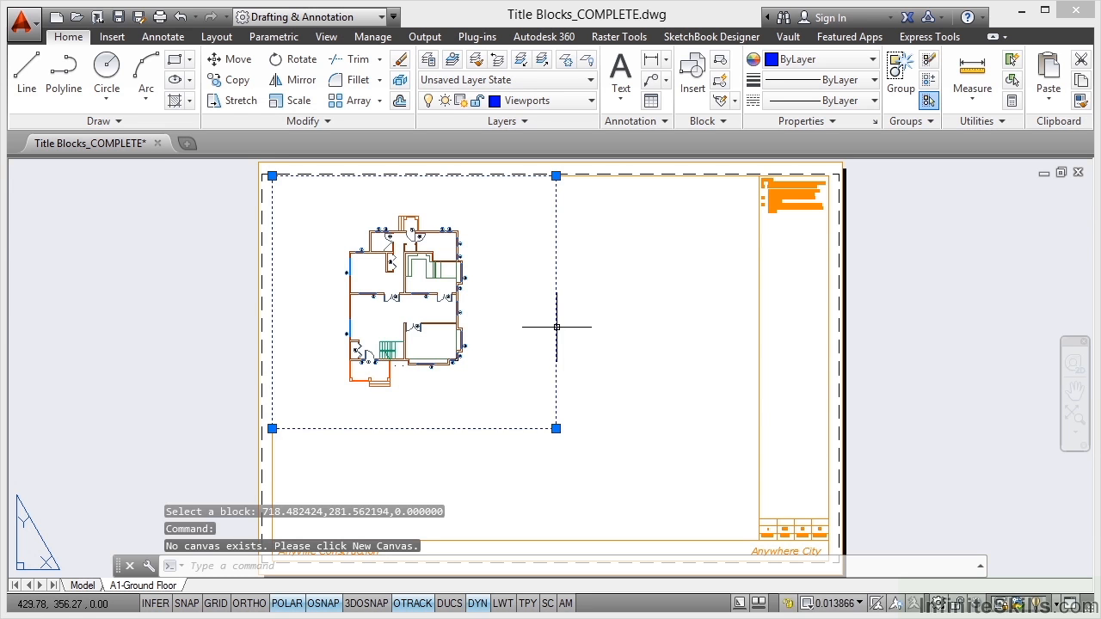
key("Delete")
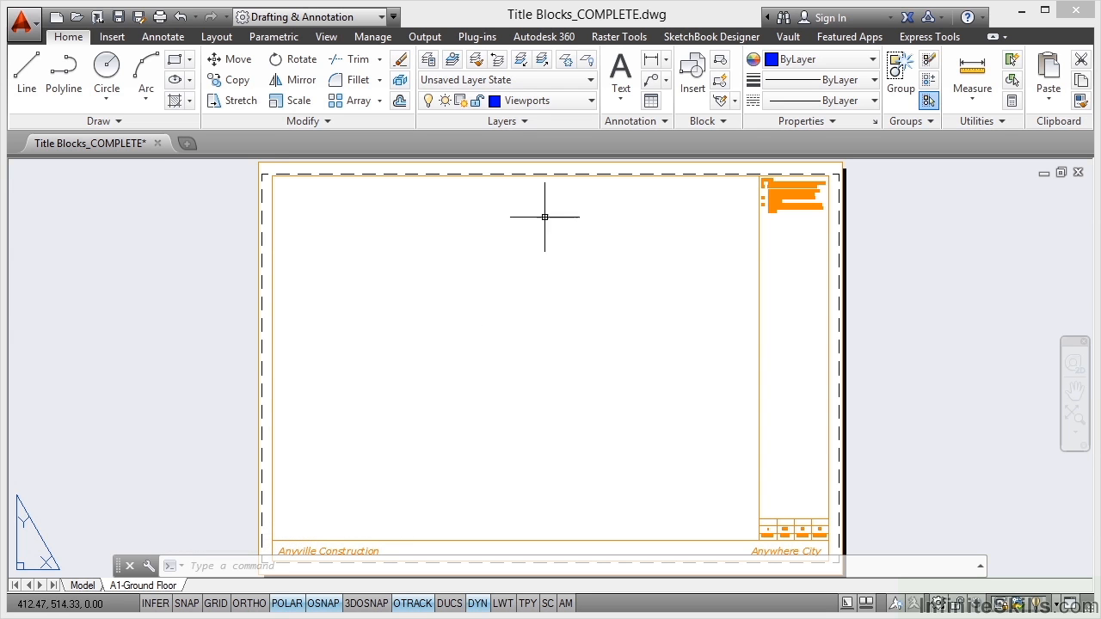
mouse_move(513, 398)
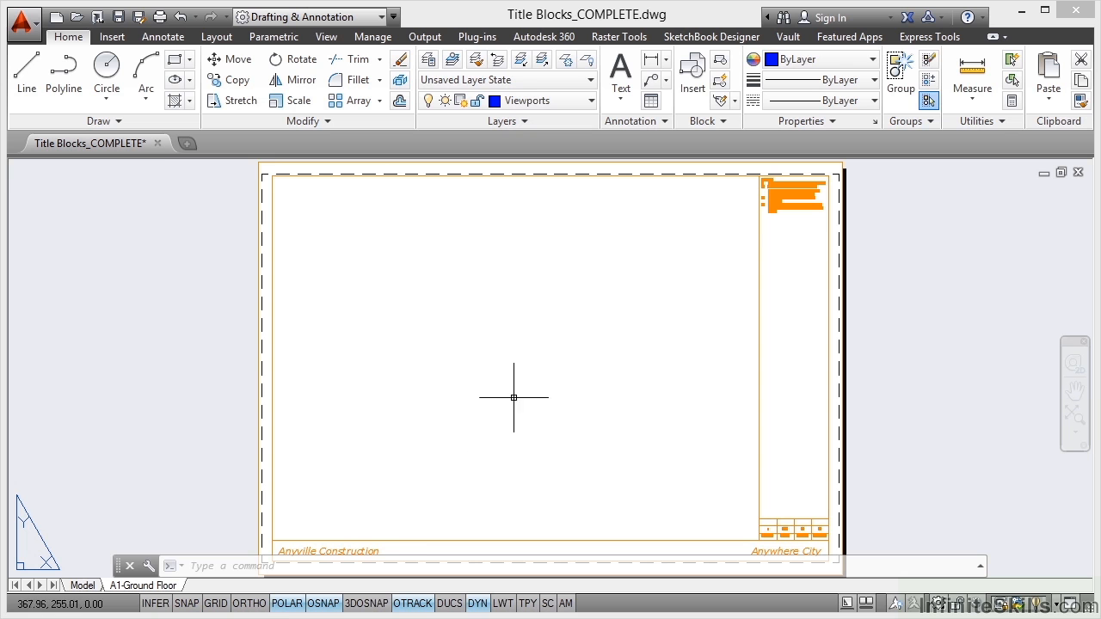
mouse_move(527, 377)
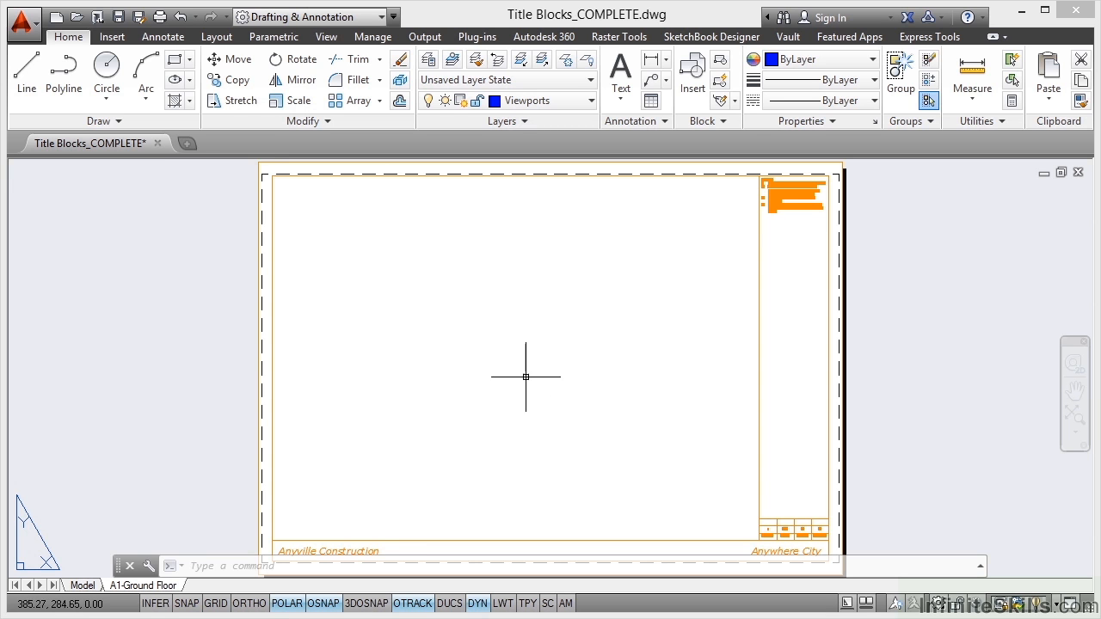
mouse_move(723, 458)
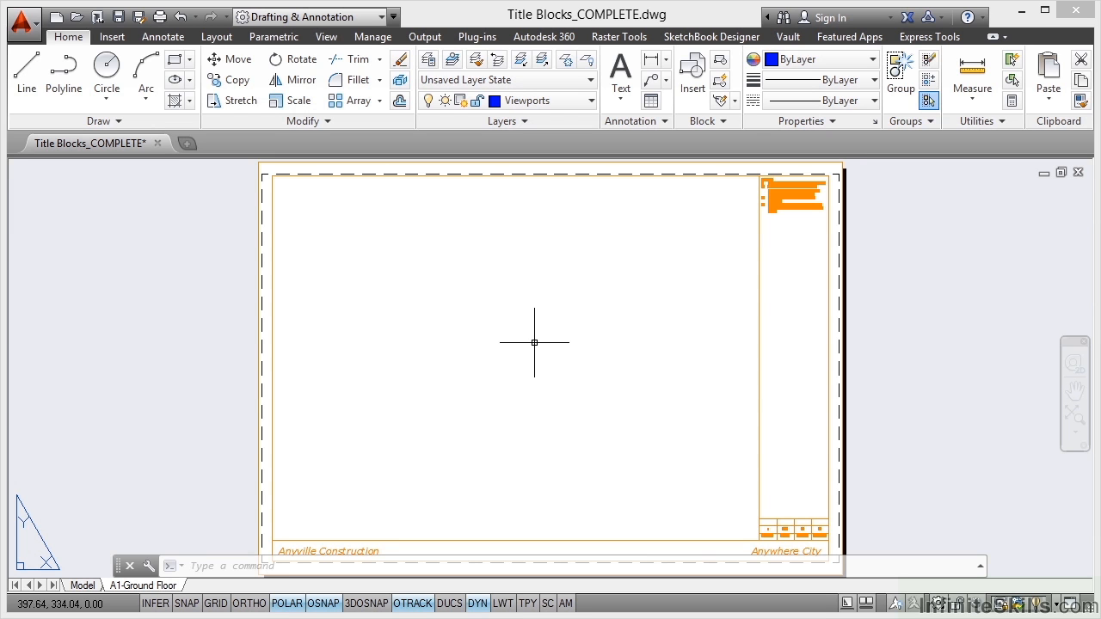
mouse_move(533, 354)
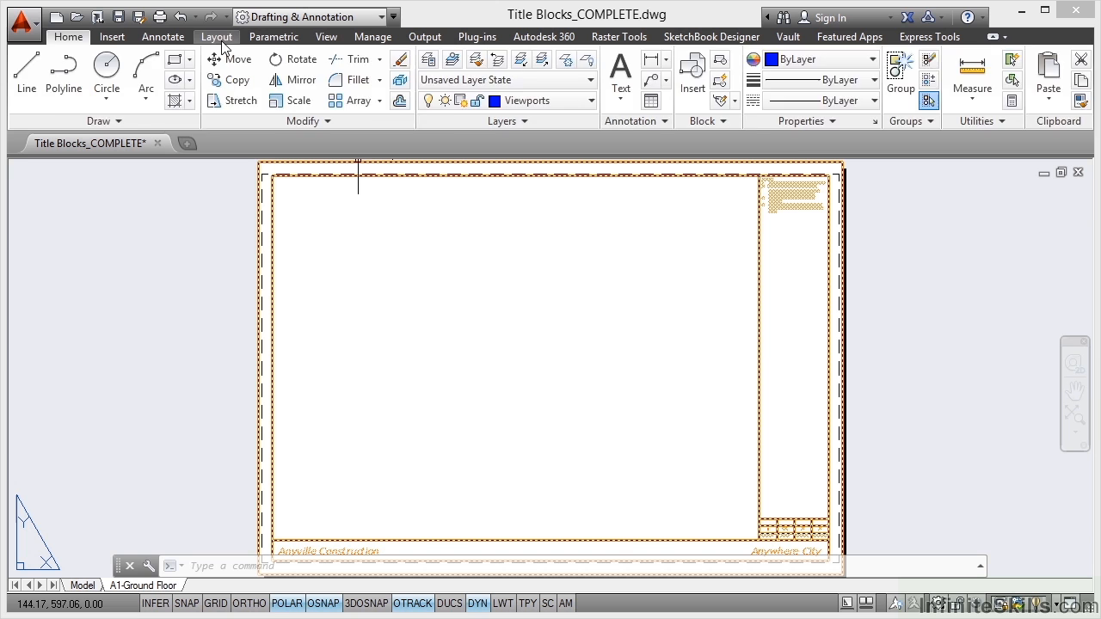
Start a new rectangular layout viewport from the Layout ribbon's Layout Viewports panel
left_click(217, 36)
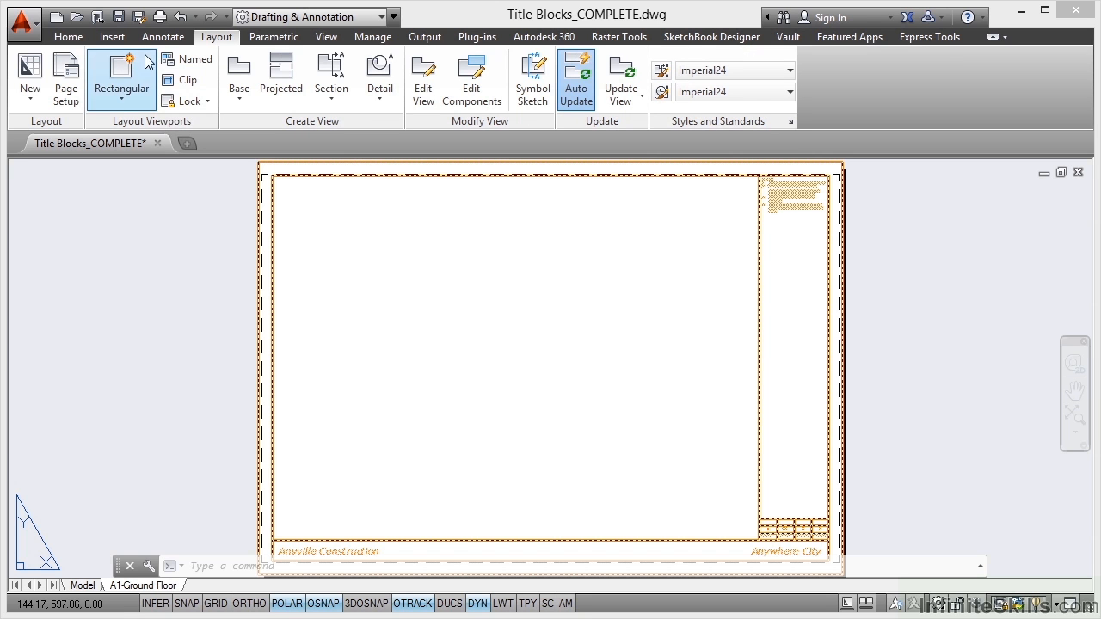
left_click(120, 79)
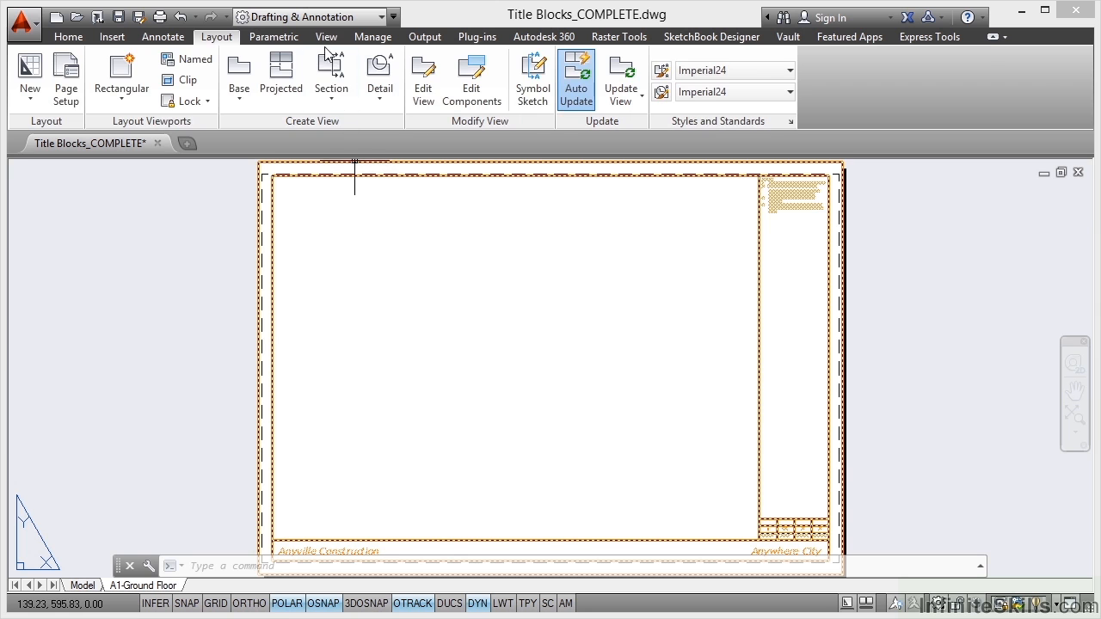
left_click(327, 37)
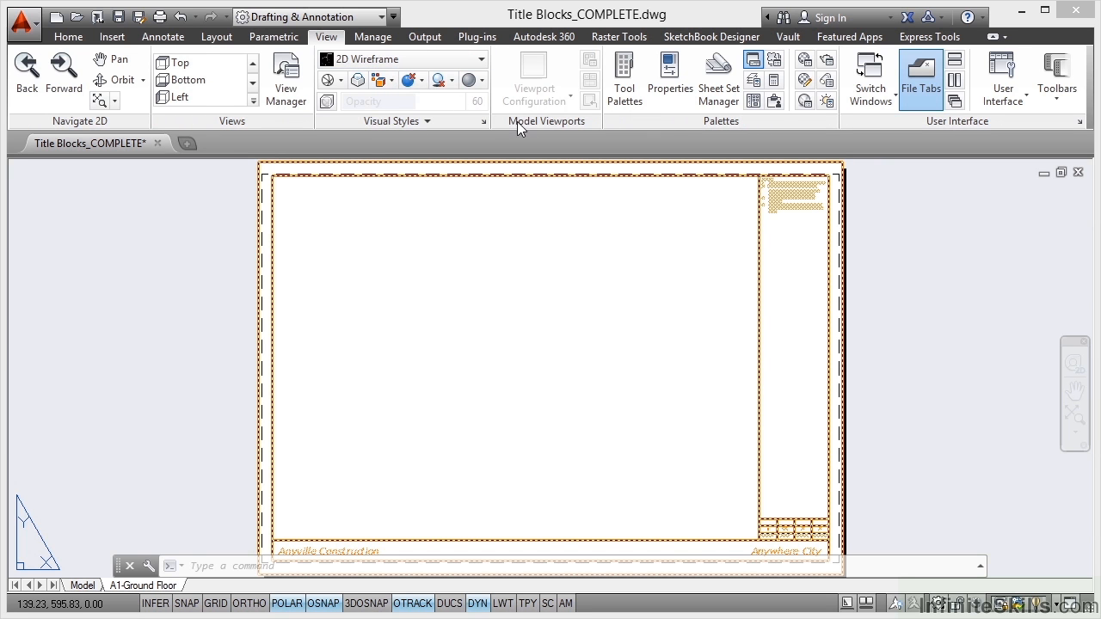
mouse_move(541, 129)
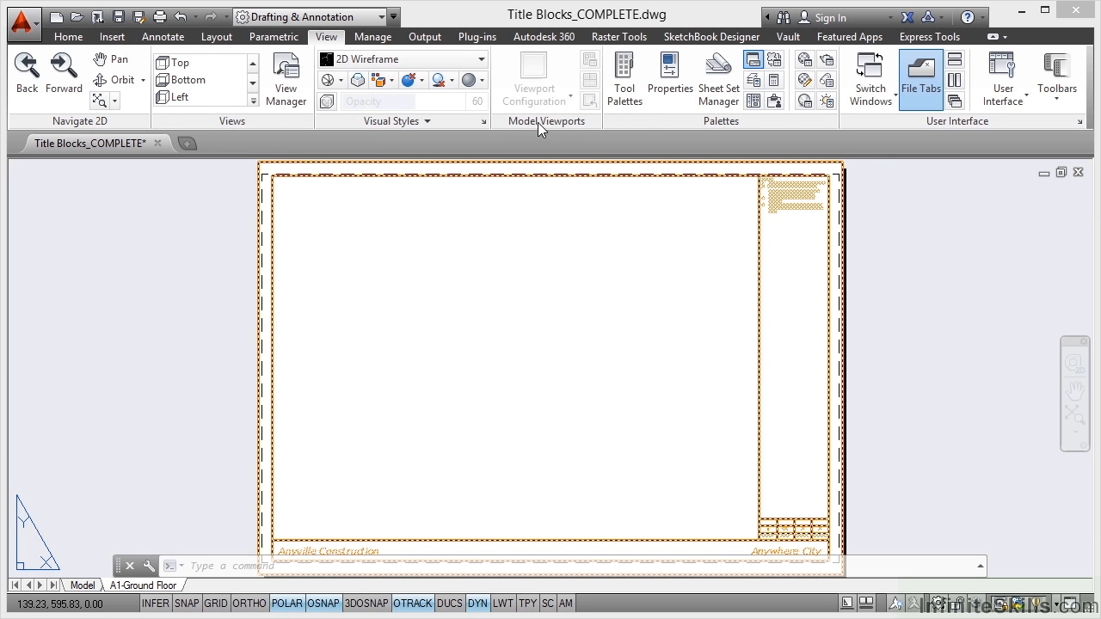
mouse_move(561, 131)
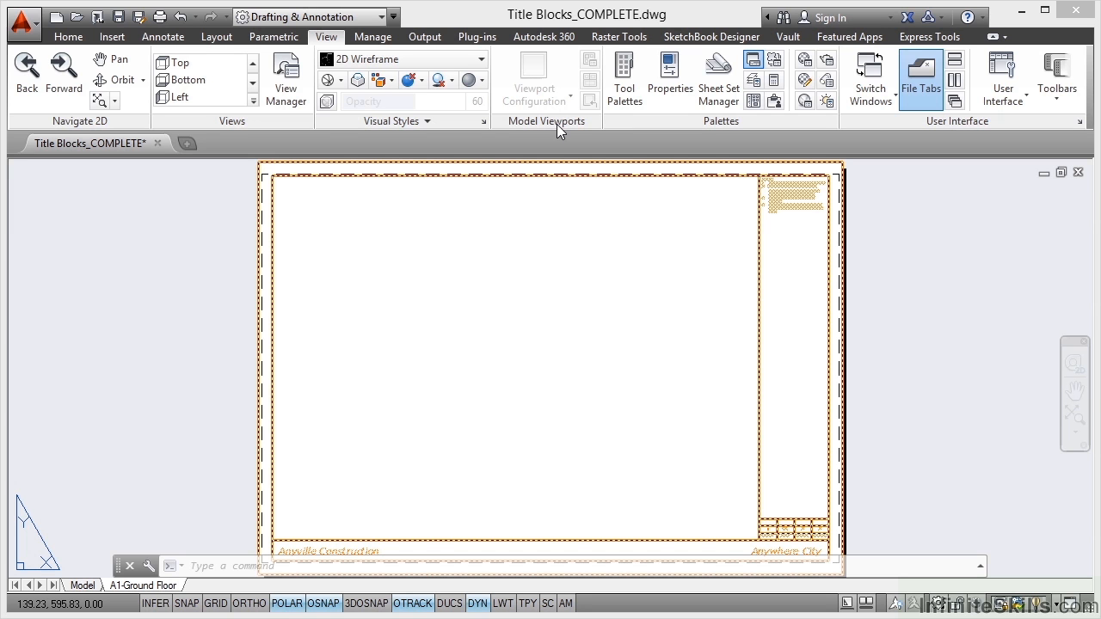
left_click(217, 36)
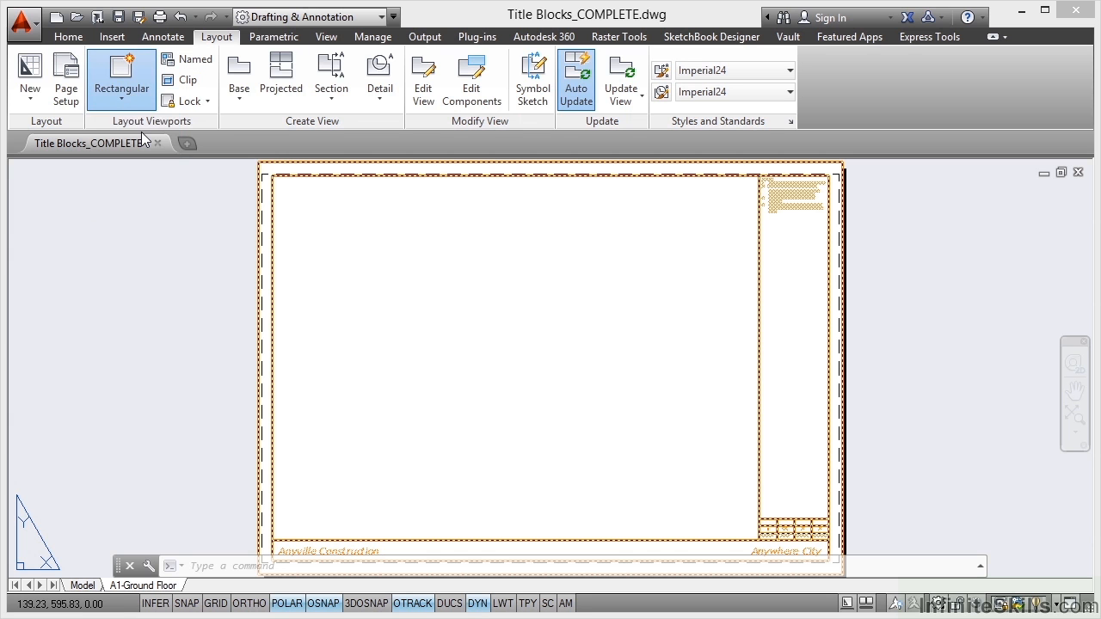
left_click(120, 78)
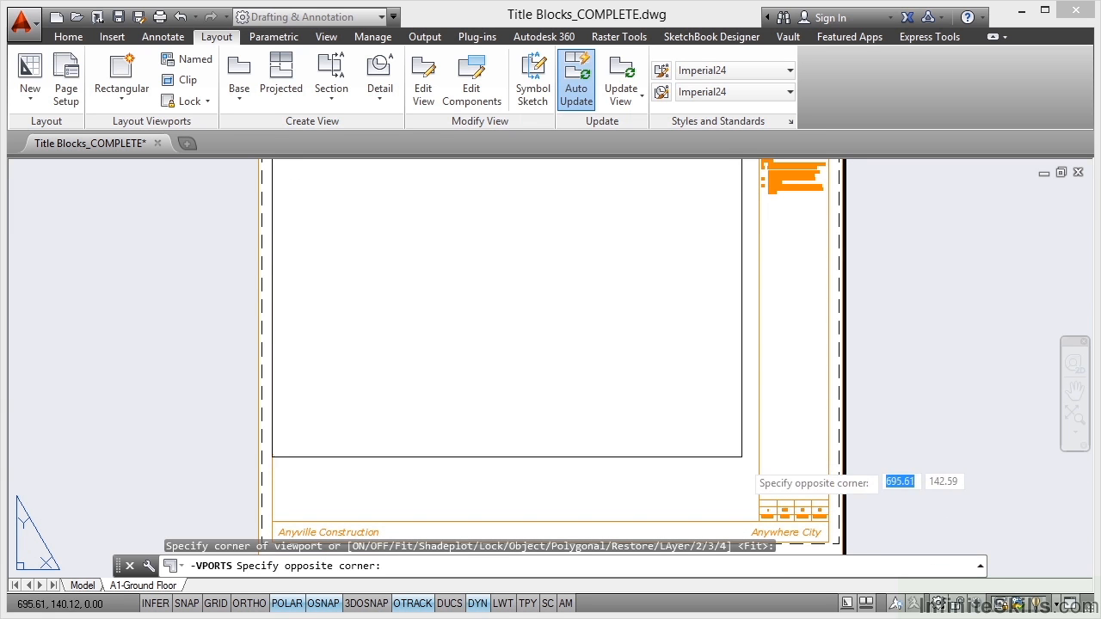
mouse_move(761, 520)
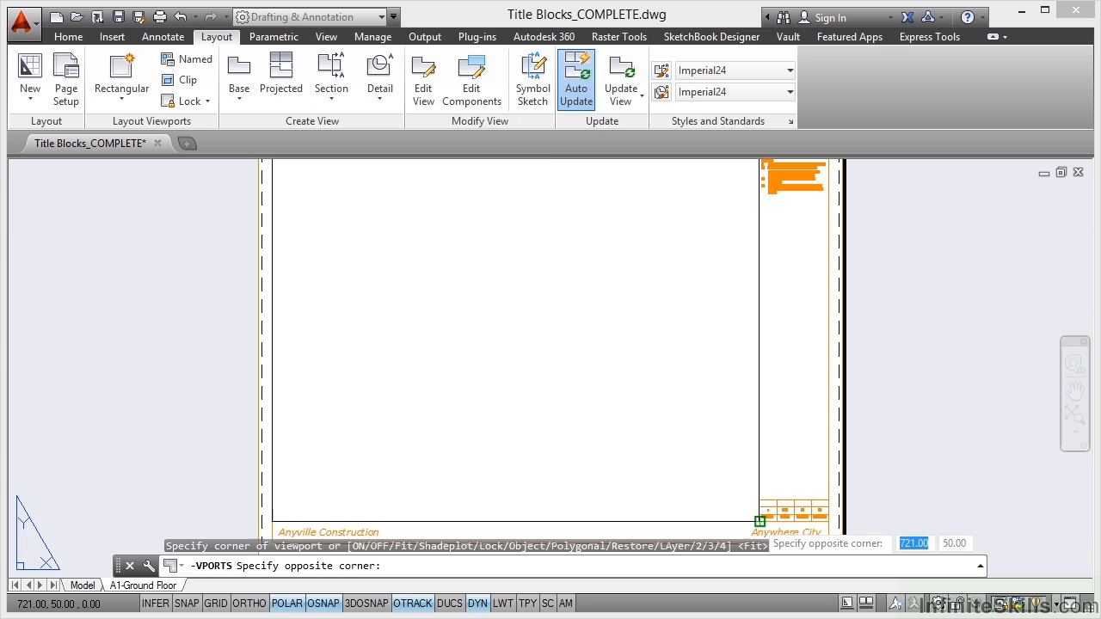
Place the viewport's bottom-right corner to fill the title block's drawing area
left_click(764, 428)
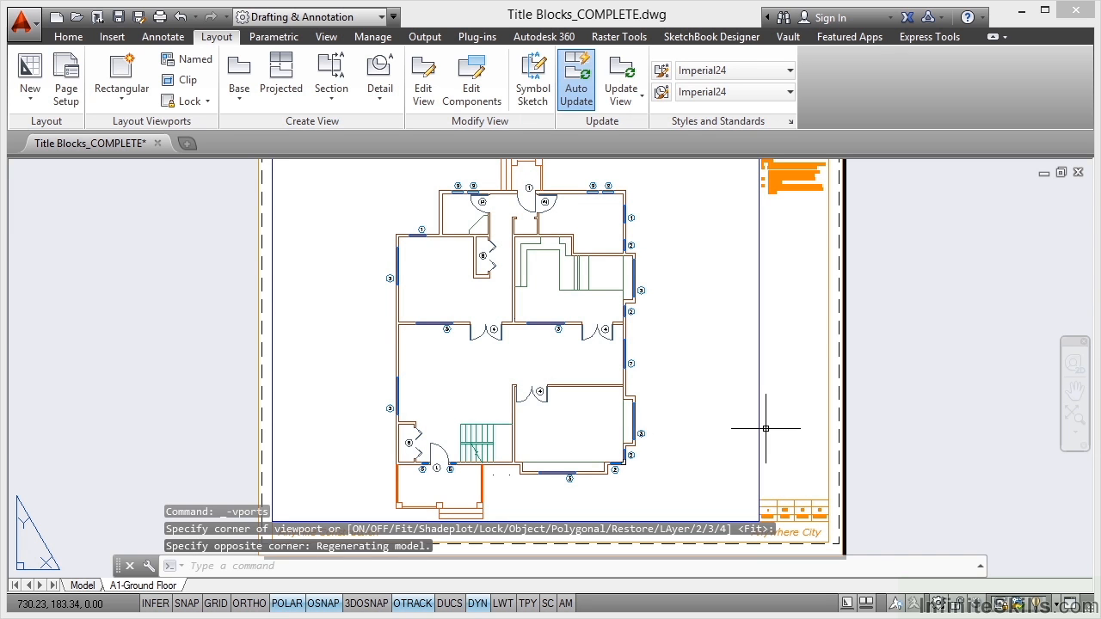
mouse_move(552, 338)
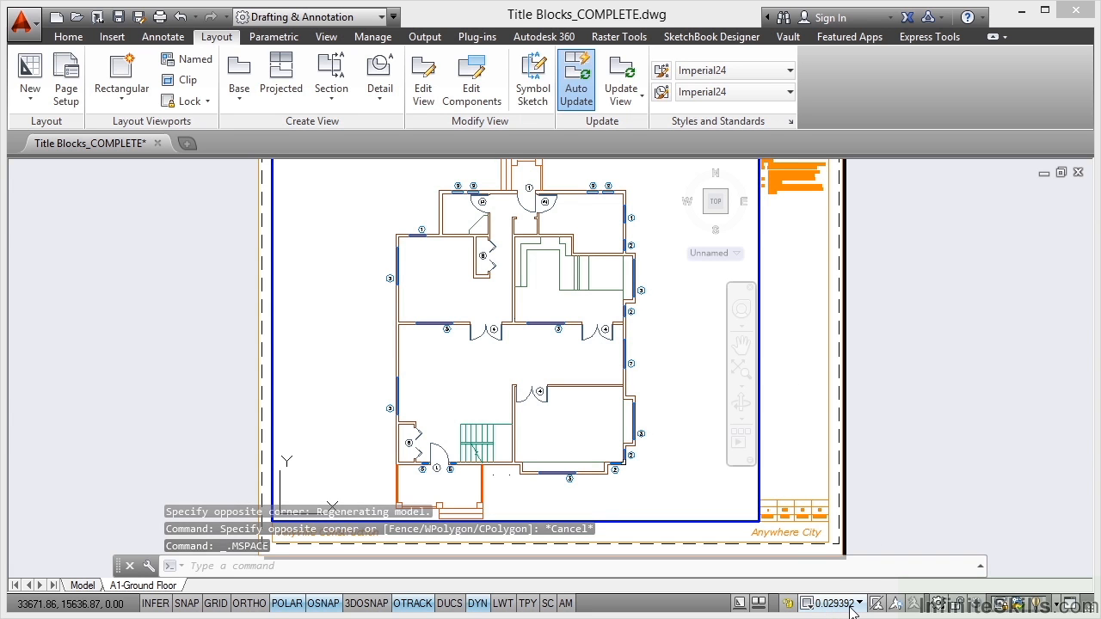
Set the new viewport's scale to 1:50 from the status bar scale list
left_click(829, 602)
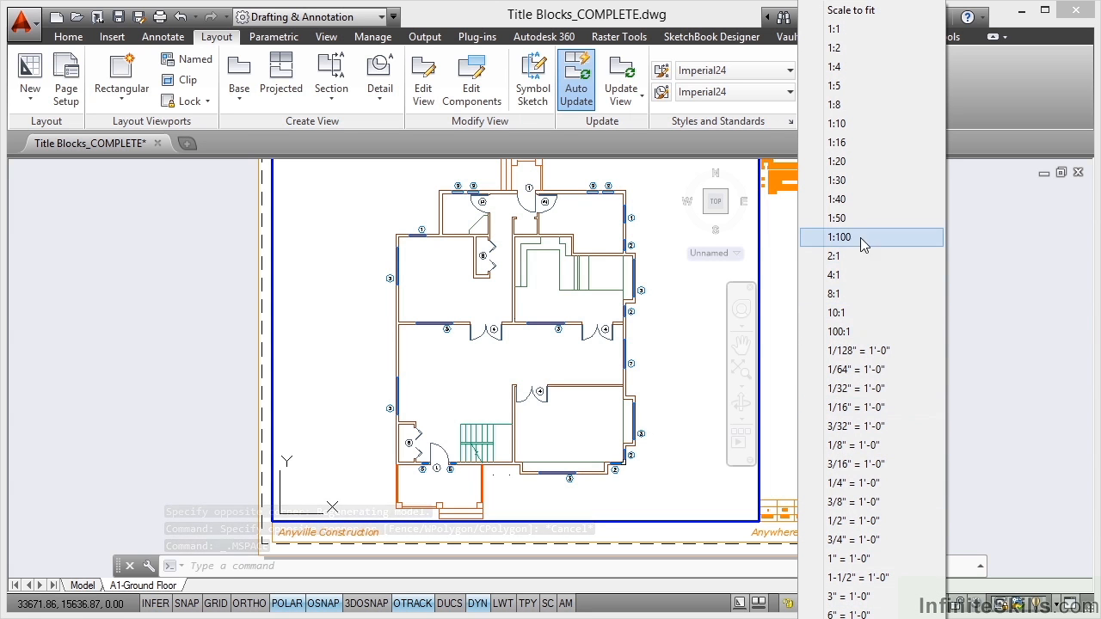
left_click(839, 237)
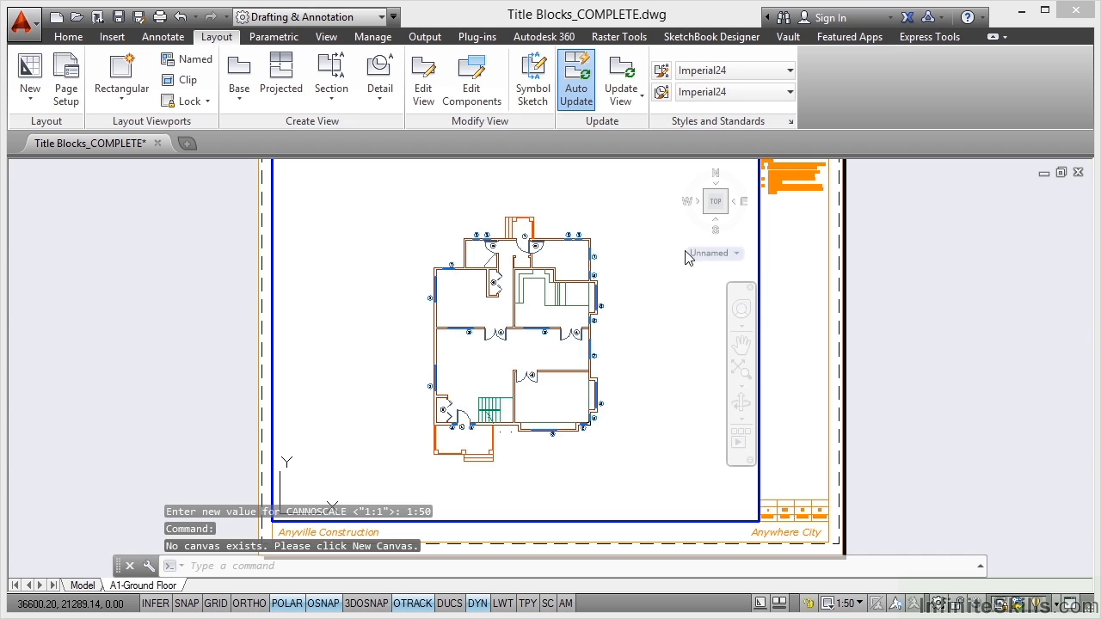
mouse_move(633, 479)
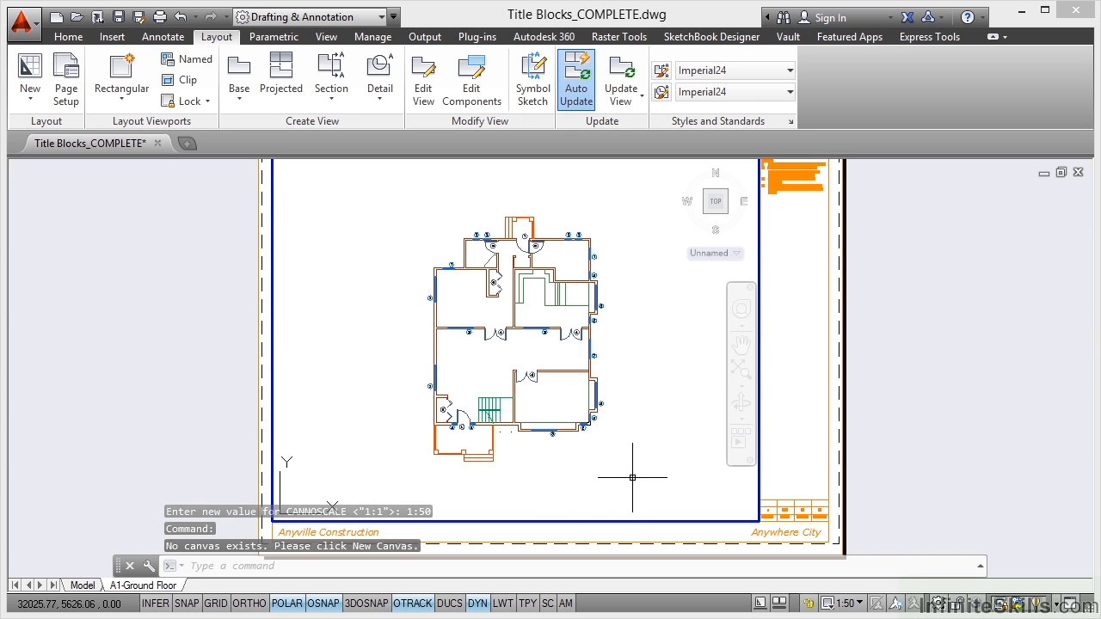
mouse_move(955, 313)
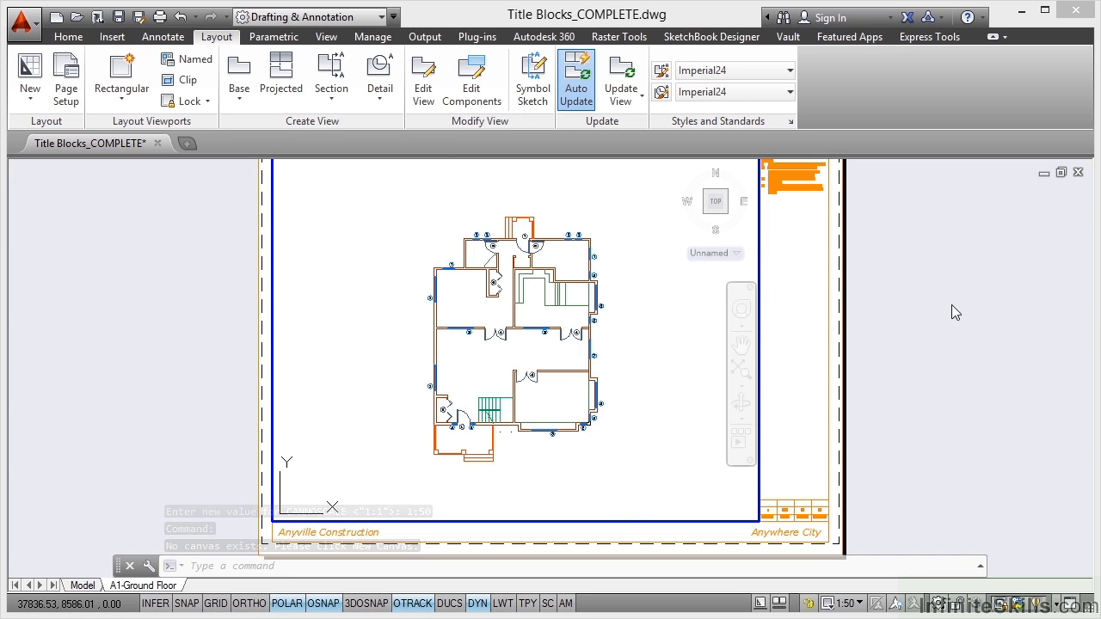